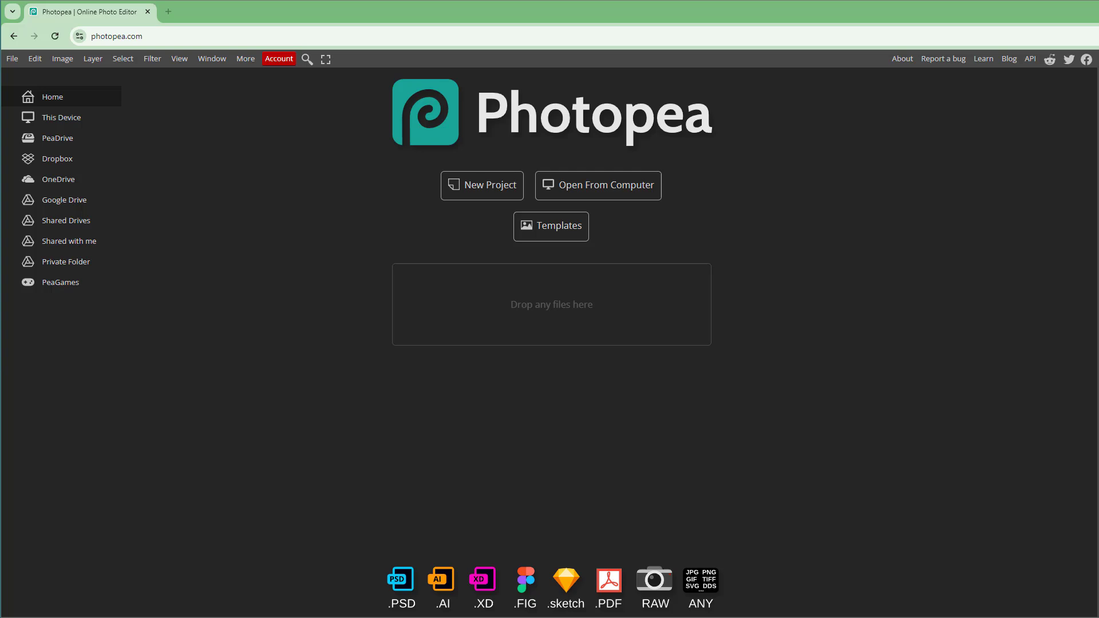
pyautogui.moveTo(126, 71)
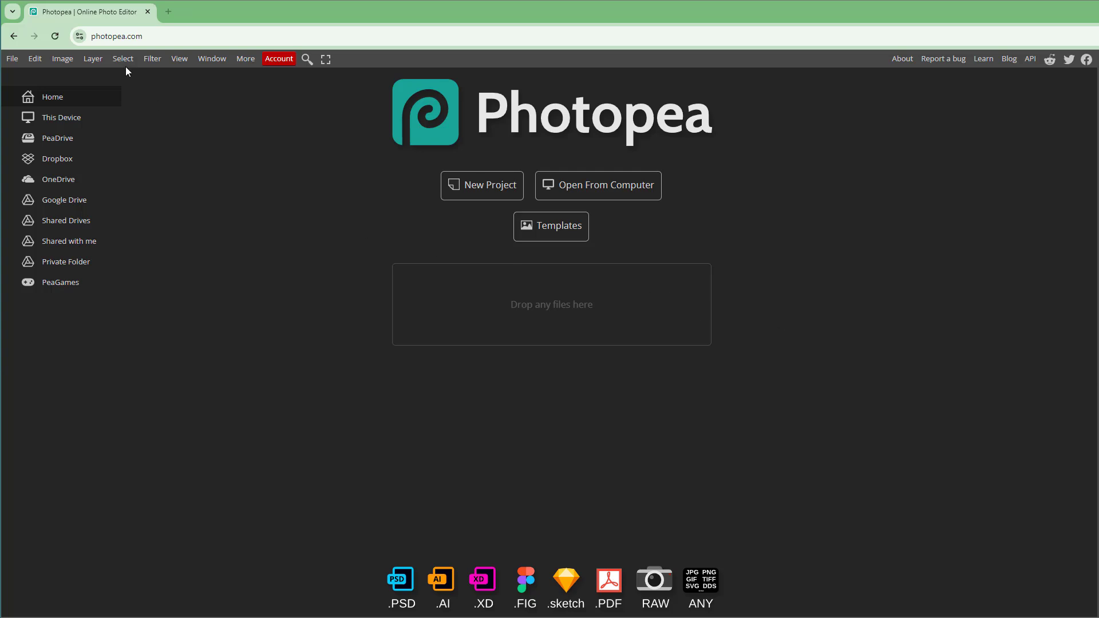
# Create a new project using the FB Page Cover preset at 1640 × 664 px
pyautogui.click(115, 35)
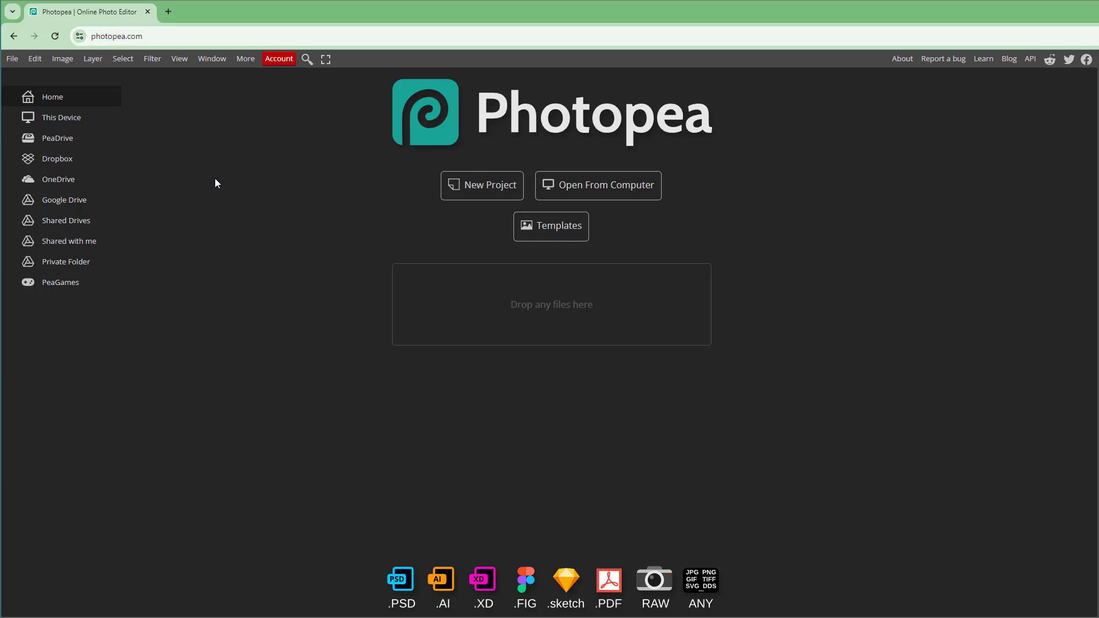
pyautogui.moveTo(45, 97)
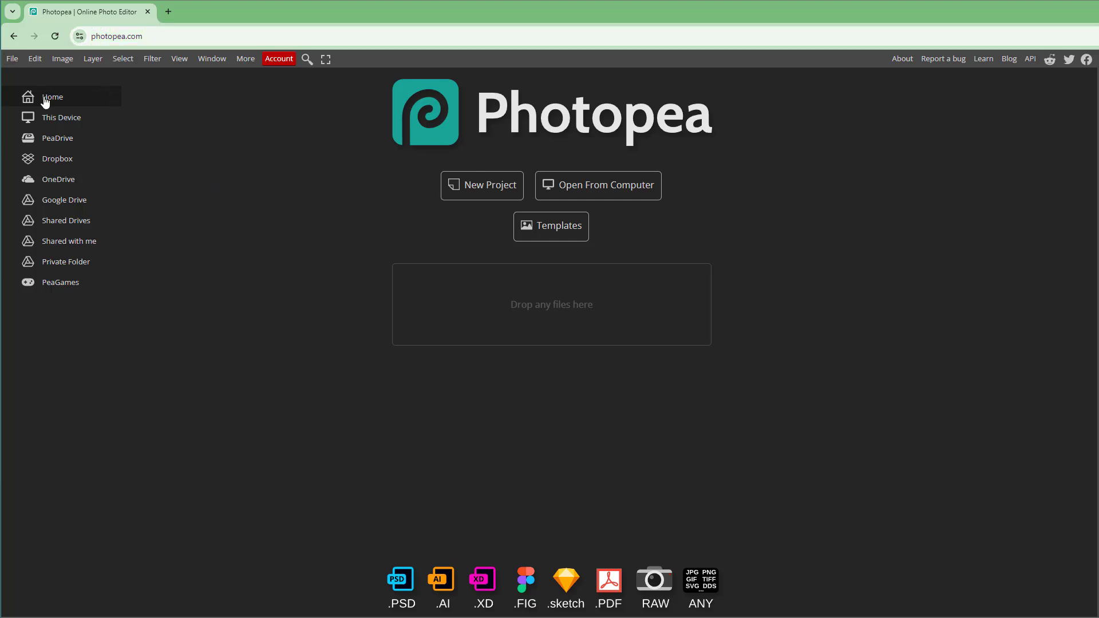
pyautogui.click(482, 184)
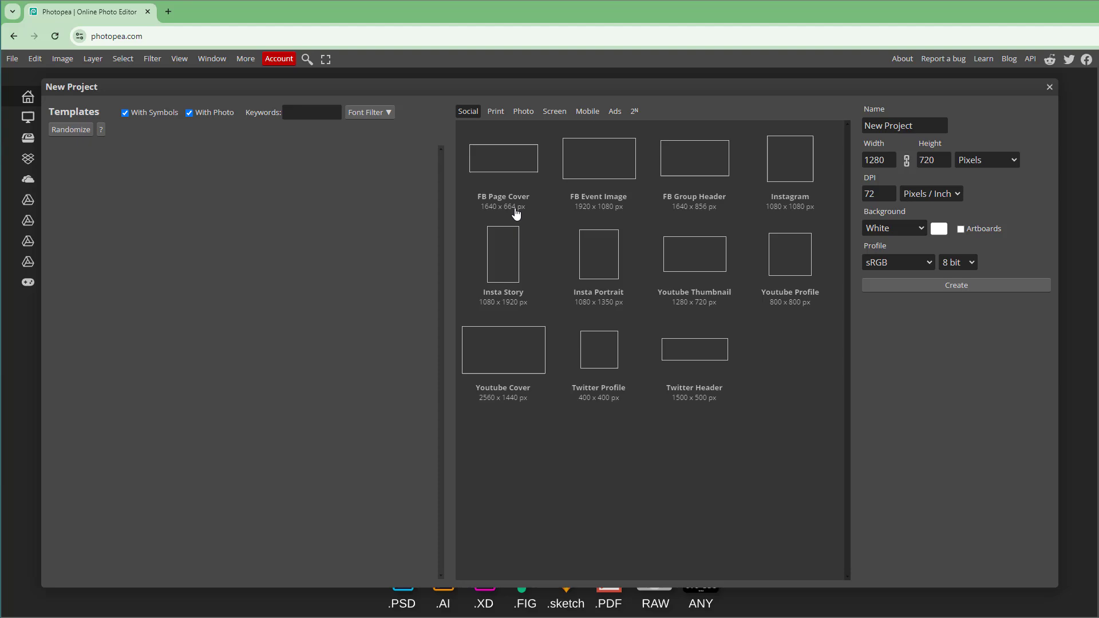
pyautogui.click(503, 159)
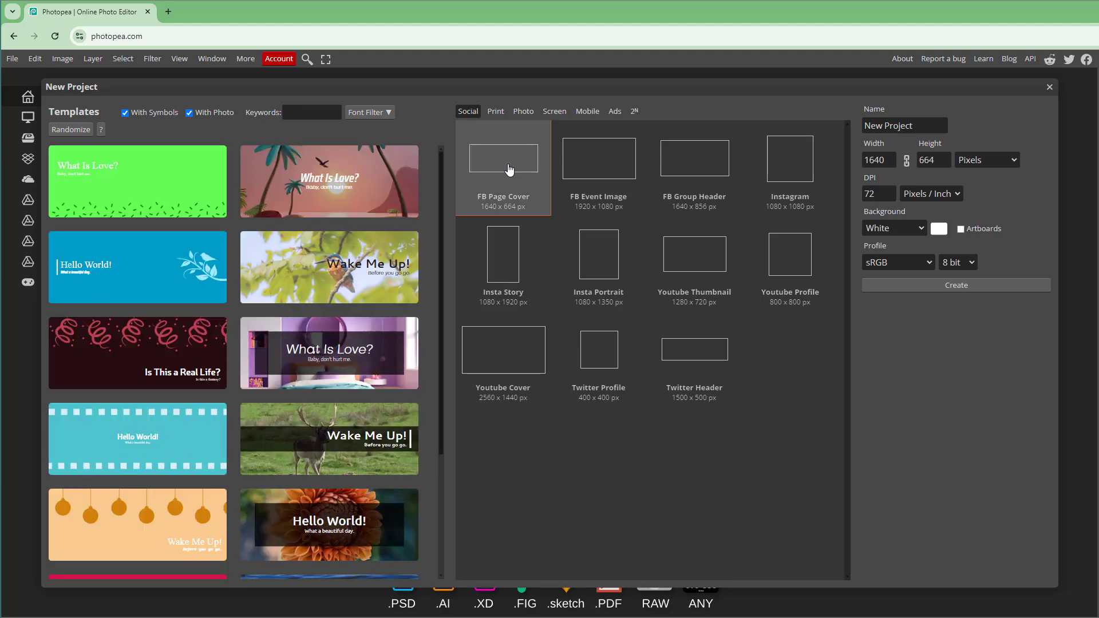
pyautogui.click(955, 284)
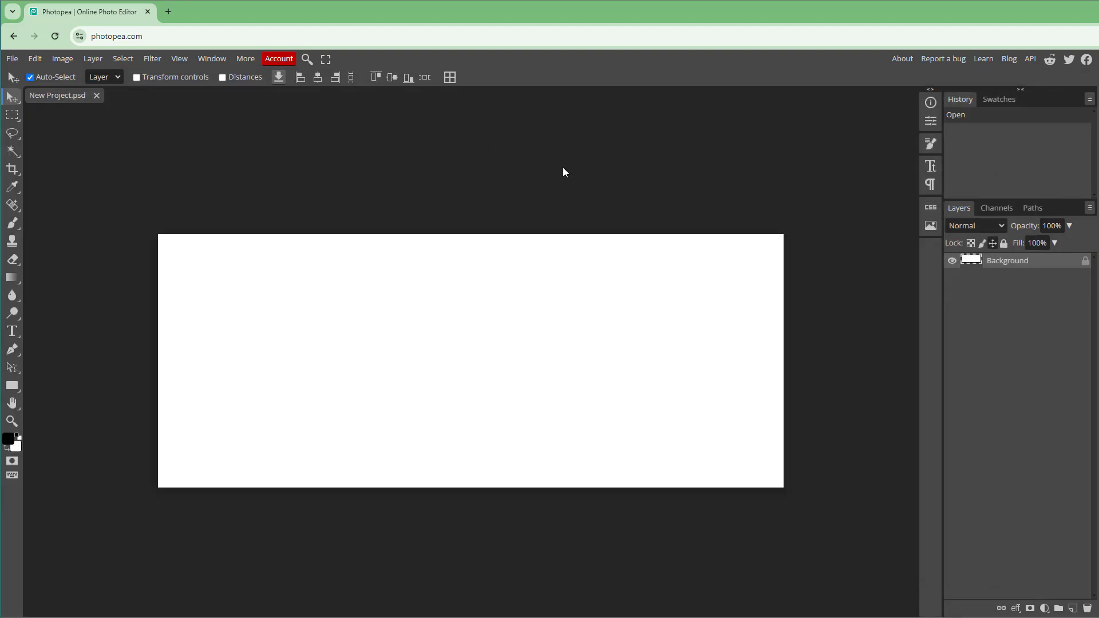
pyautogui.moveTo(466, 277)
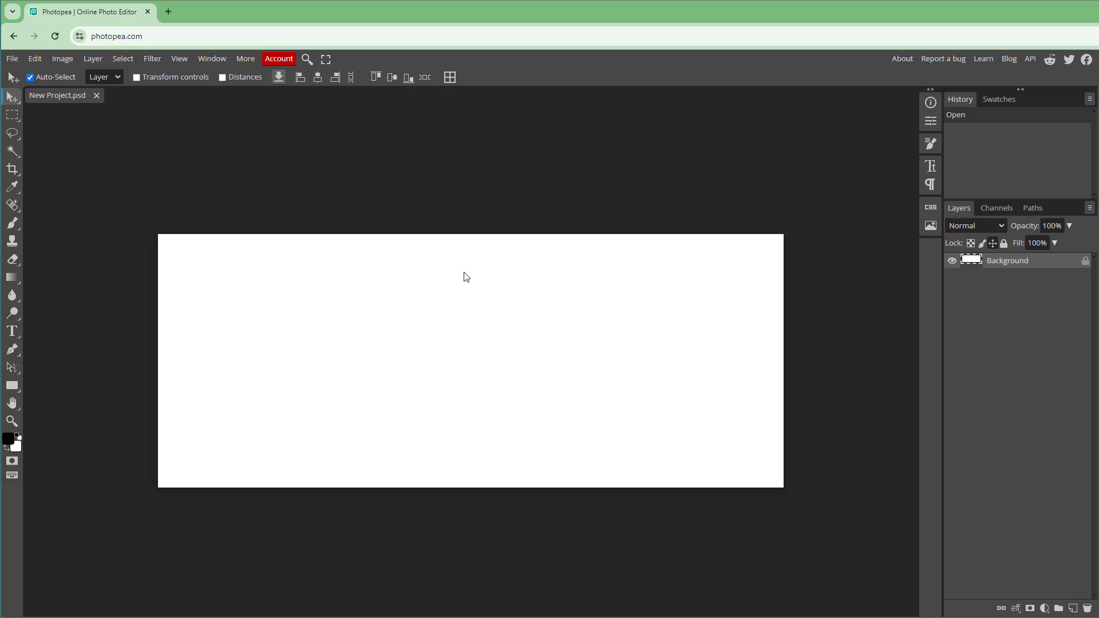
pyautogui.moveTo(442, 252)
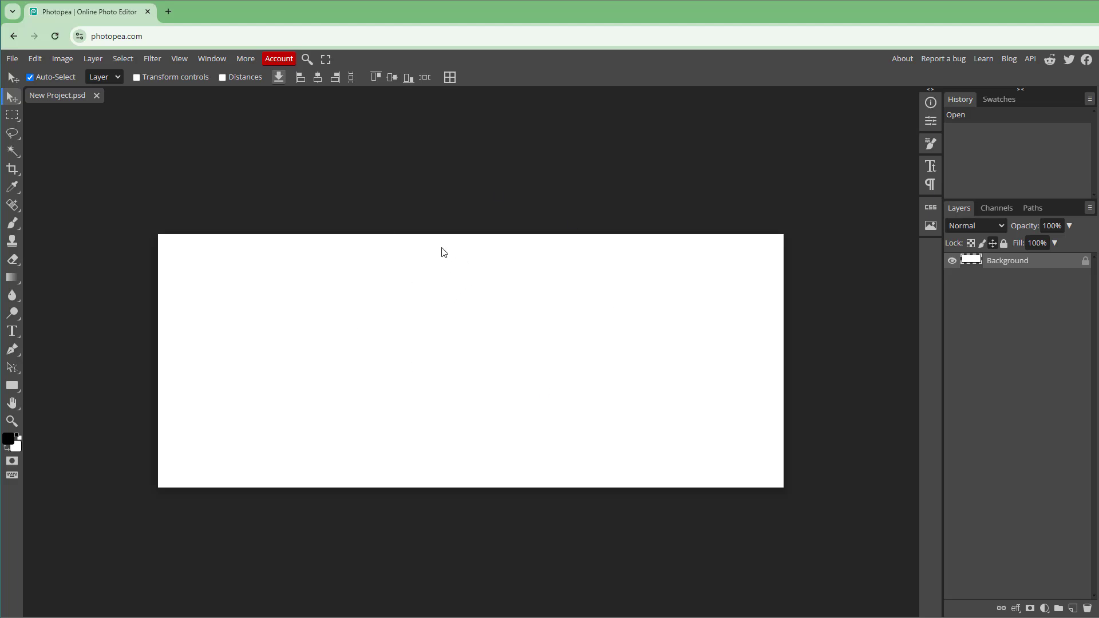
pyautogui.moveTo(400, 205)
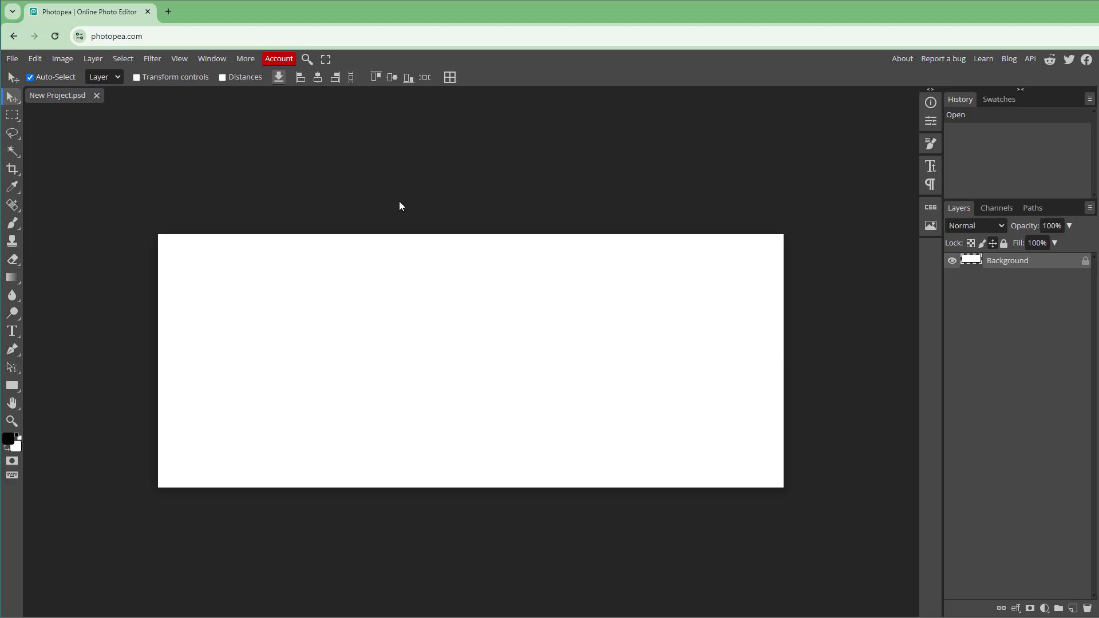
# Open the Account dialog and go to Photopea's login page
pyautogui.click(278, 58)
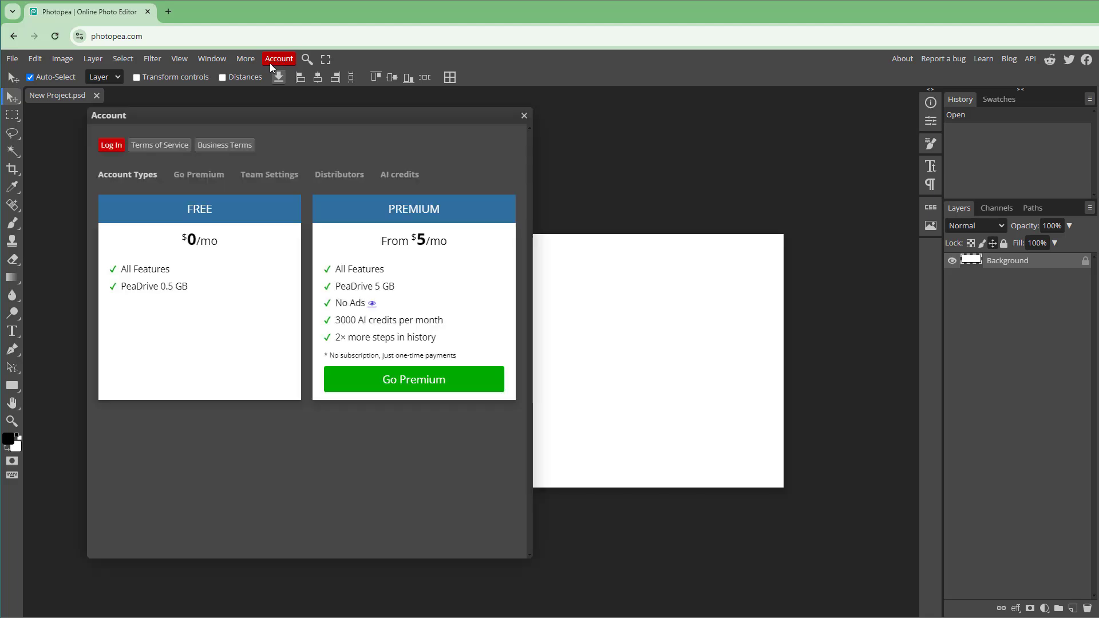
pyautogui.moveTo(194, 196)
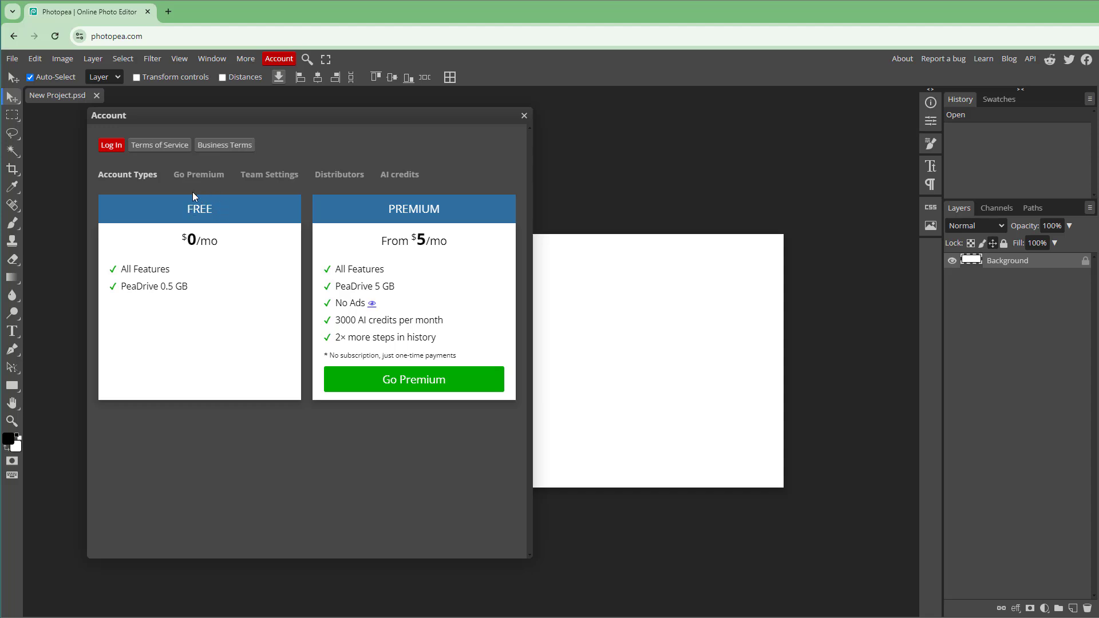
pyautogui.moveTo(206, 167)
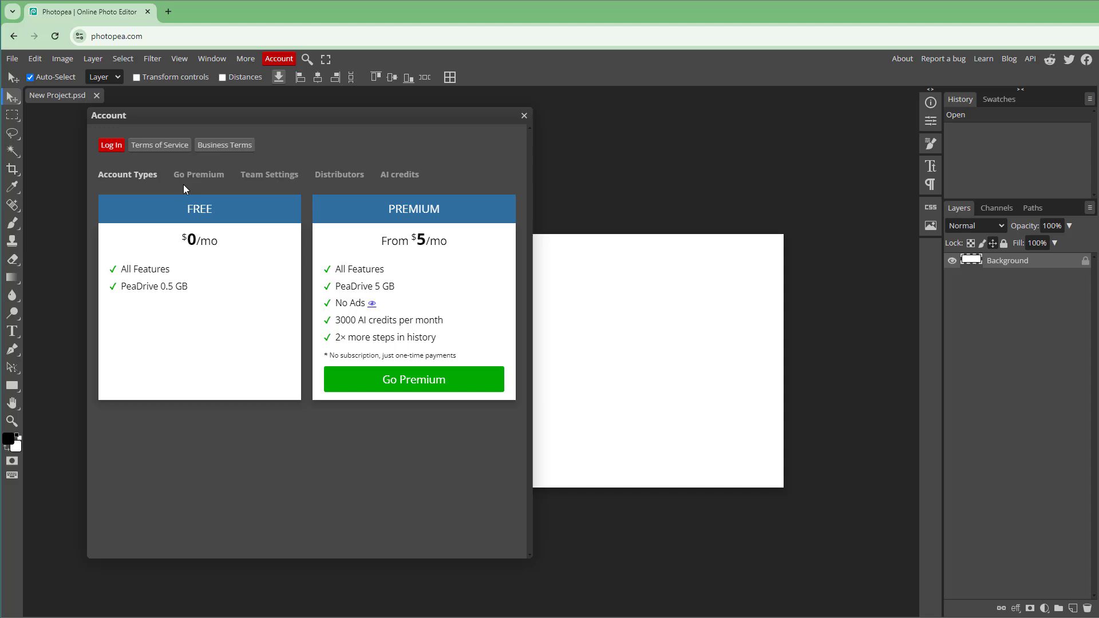
pyautogui.click(110, 145)
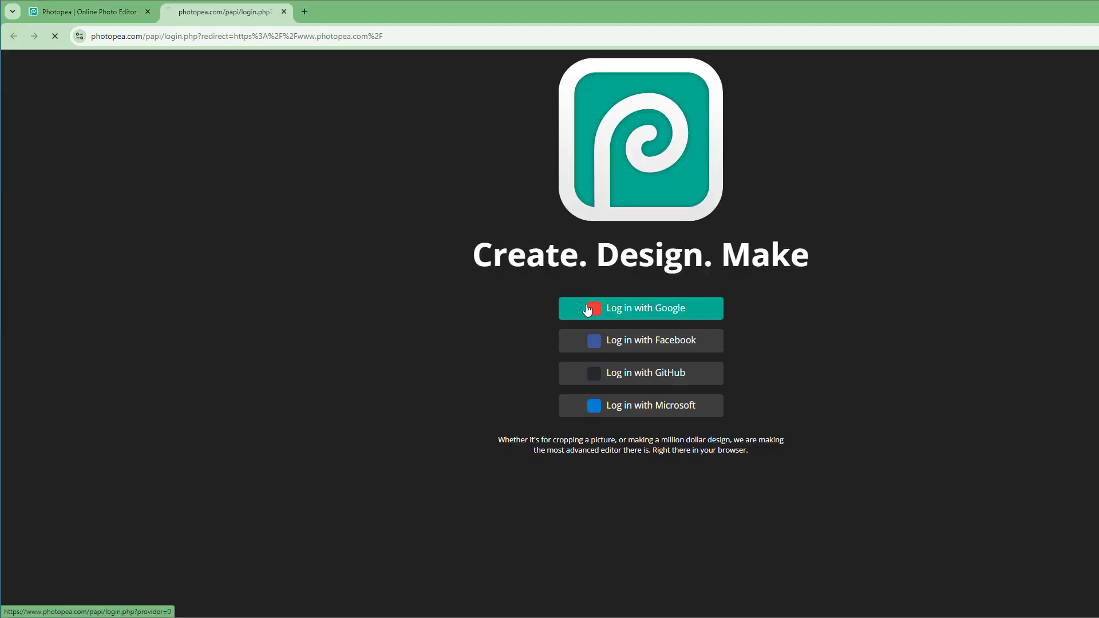
# Log in with Google by choosing the existing Google account
pyautogui.click(639, 308)
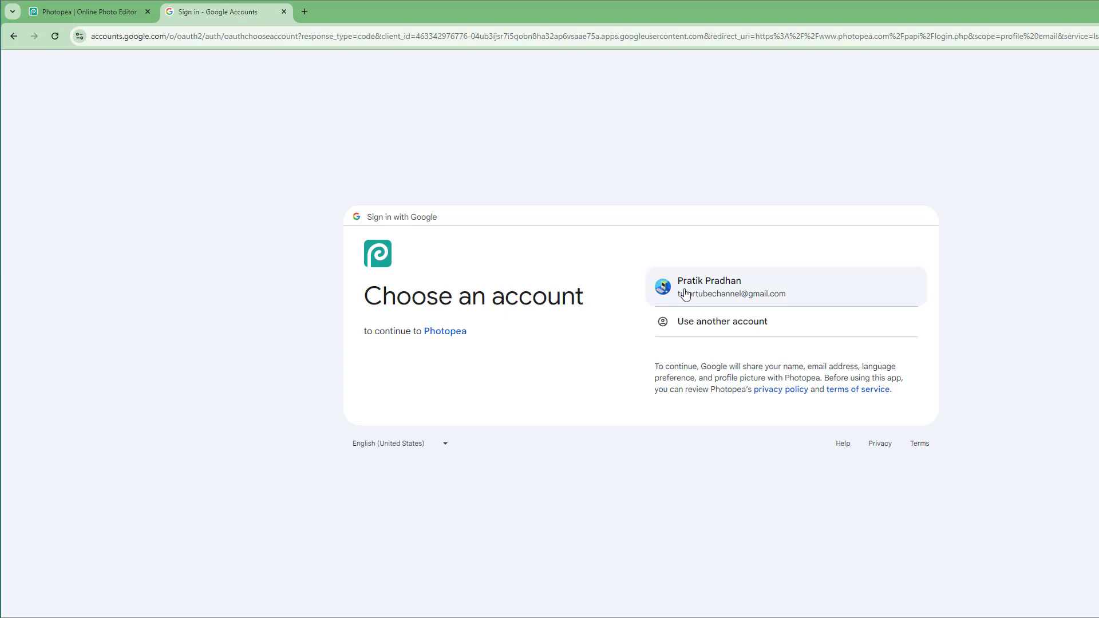
pyautogui.click(783, 287)
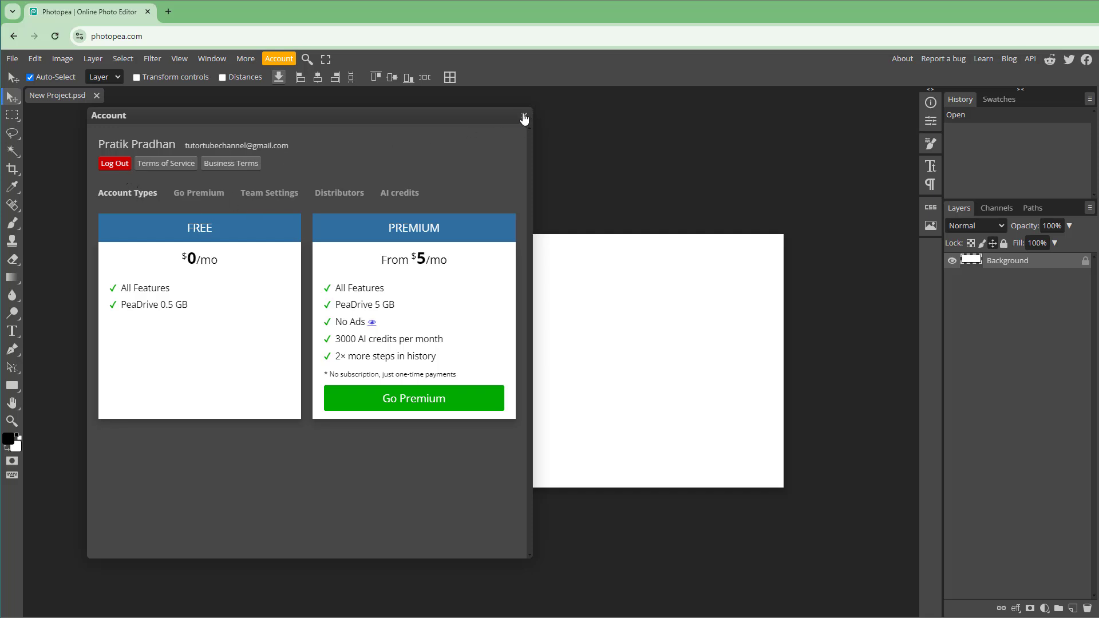
# Close the Account dialog to return to the blank cover project
pyautogui.click(522, 115)
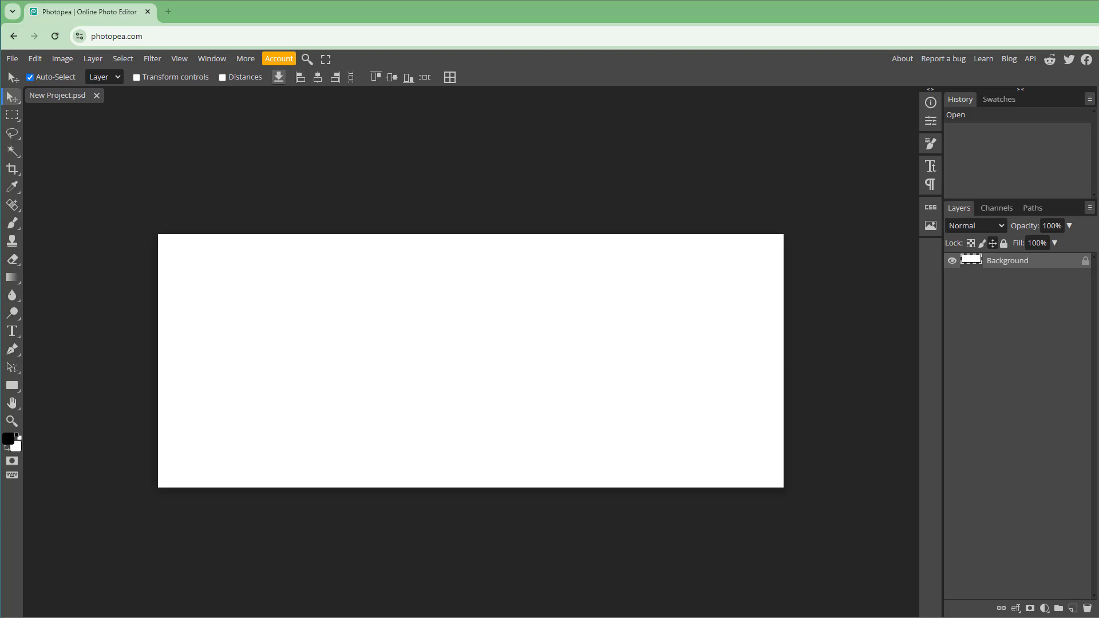
pyautogui.moveTo(749, 370)
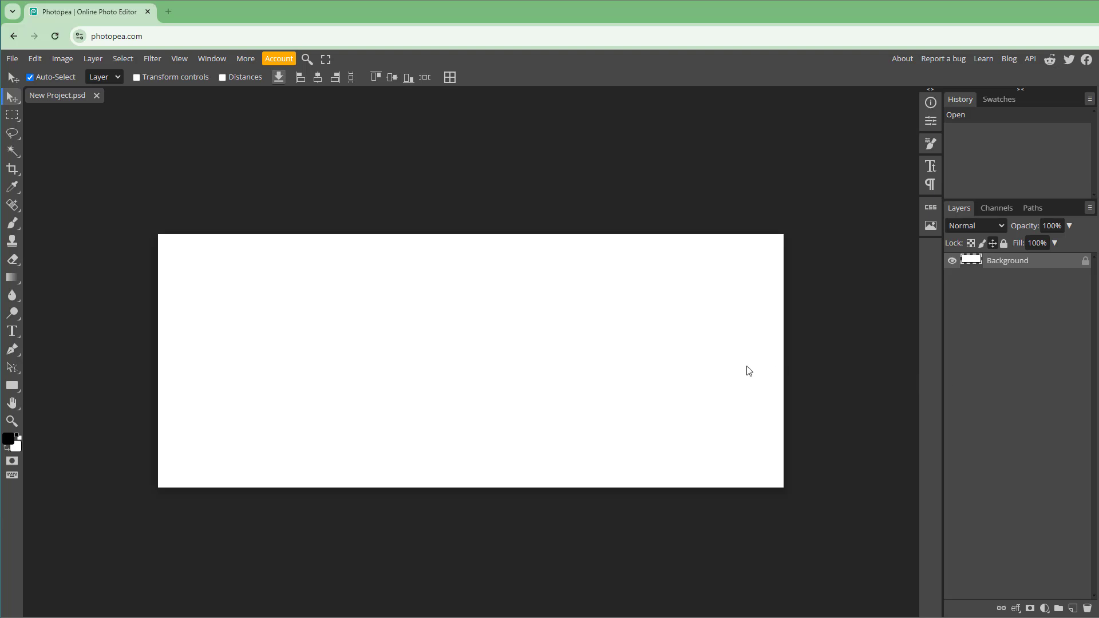
pyautogui.moveTo(260, 128)
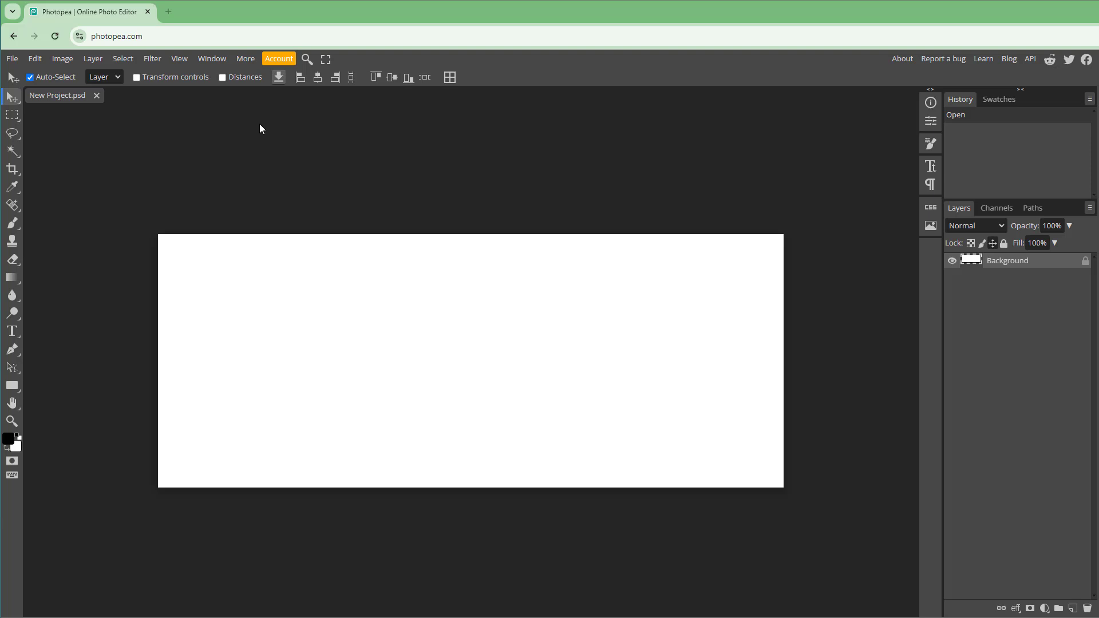
pyautogui.moveTo(227, 136)
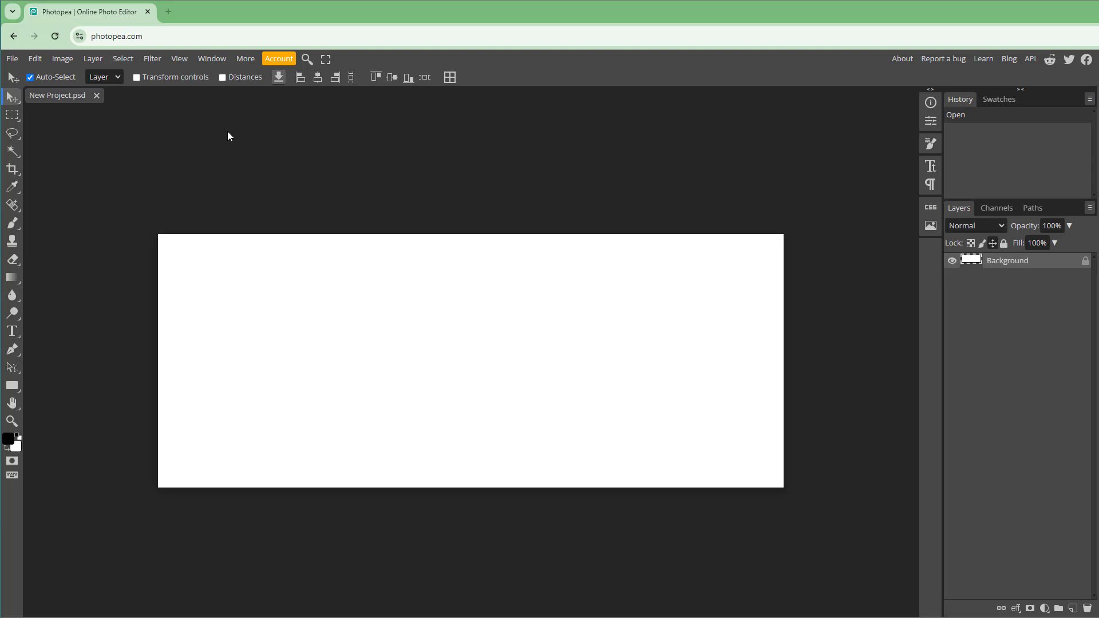
pyautogui.moveTo(530, 362)
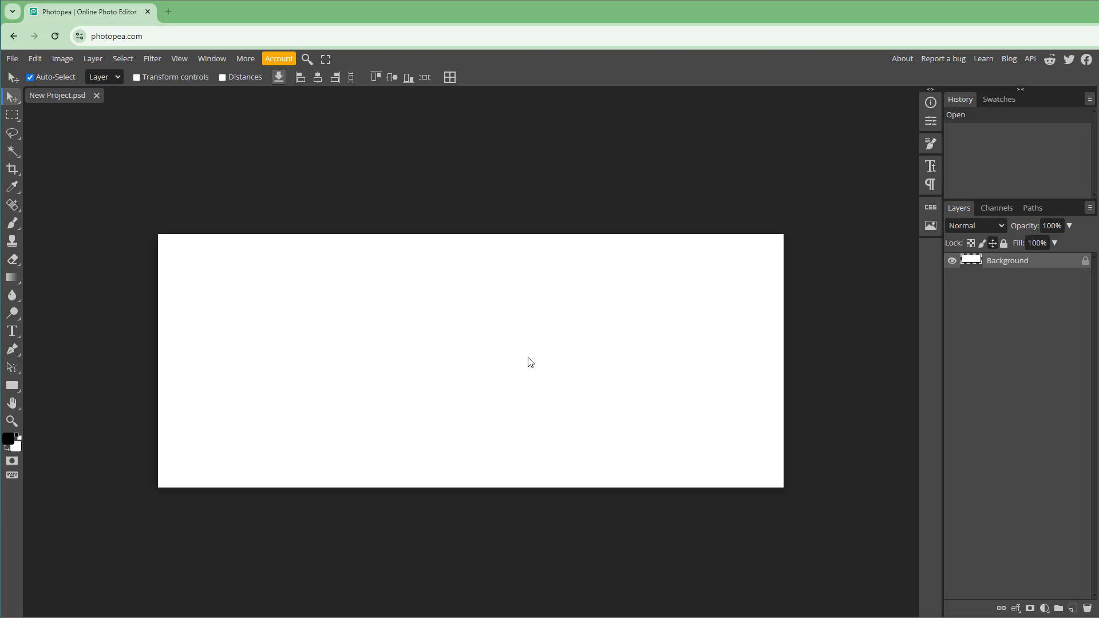
pyautogui.moveTo(491, 350)
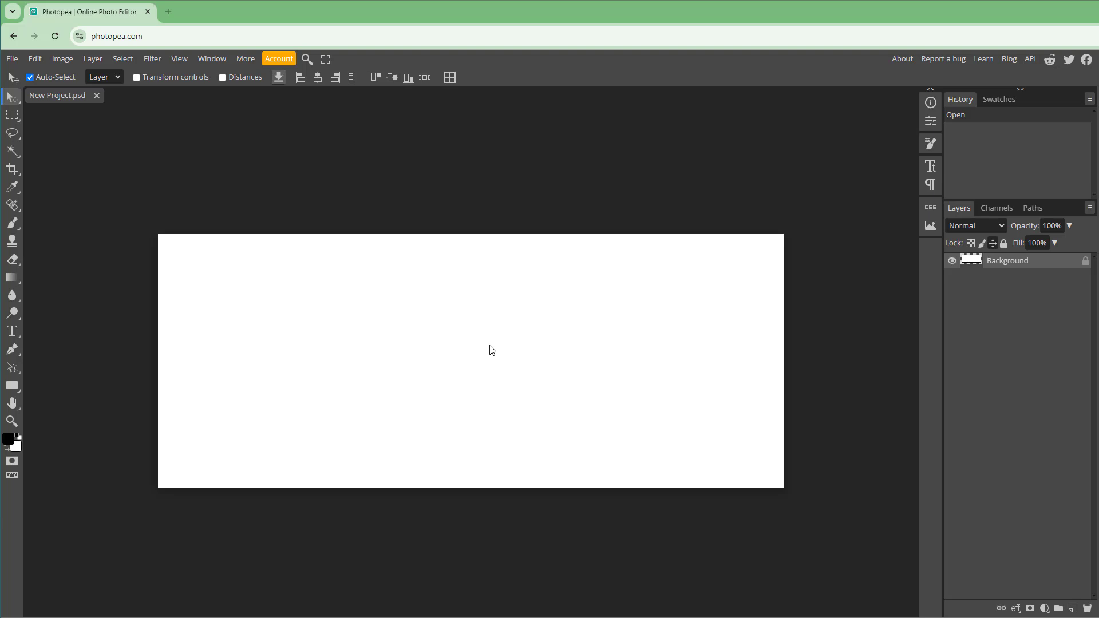